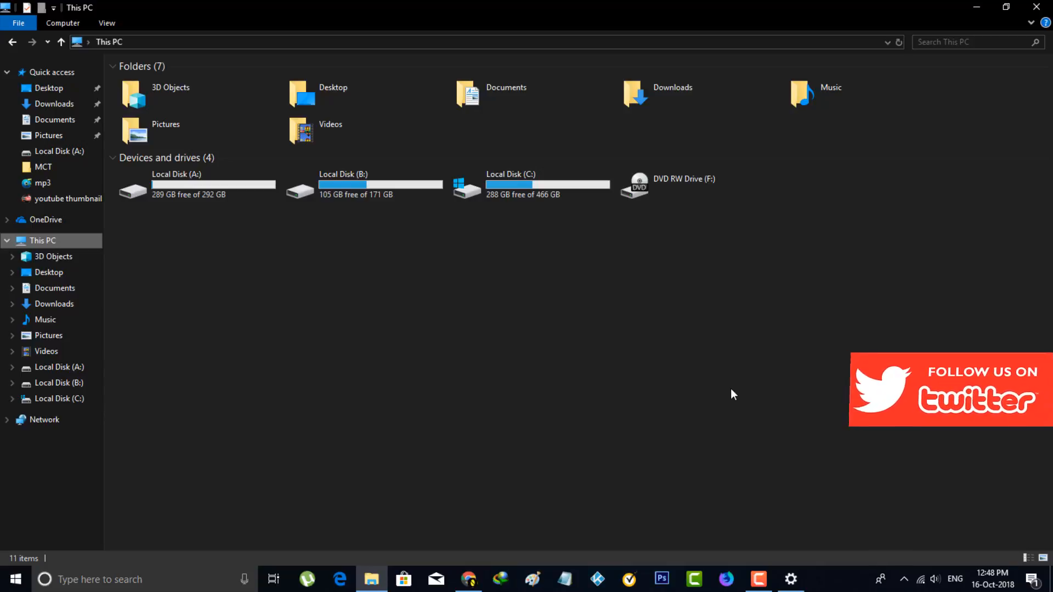
mouse_move(725, 398)
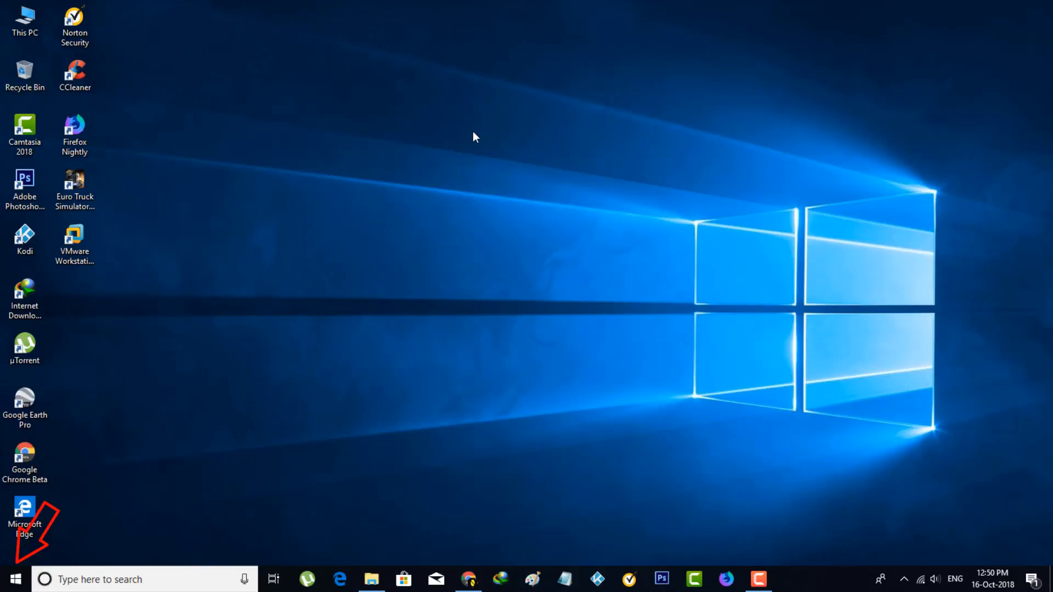
- Search 'windows update settings' from the taskbar and launch the Windows Update settings result
click(14, 579)
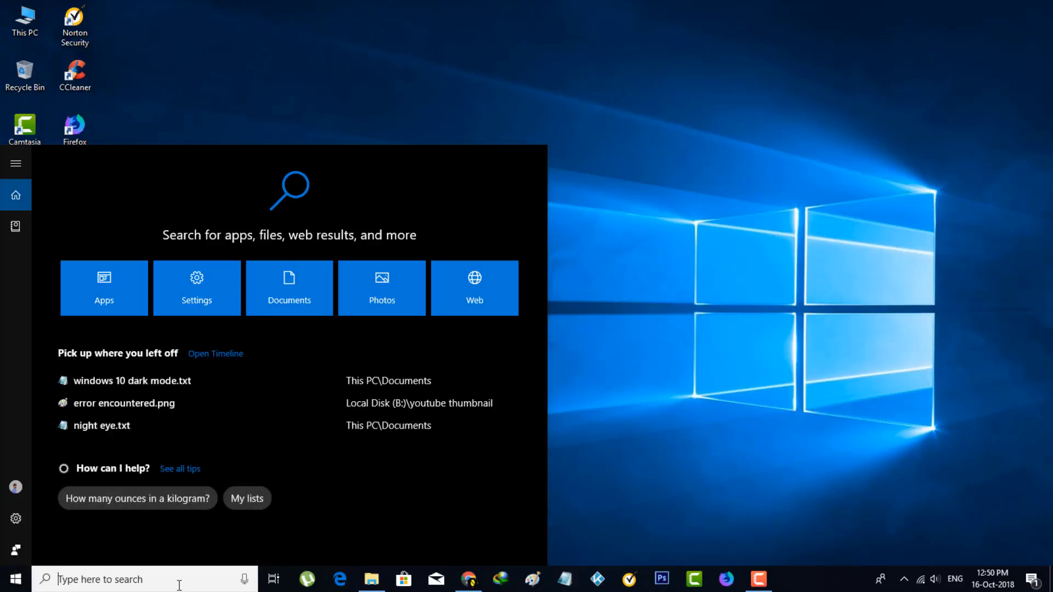
text(windows update settings)
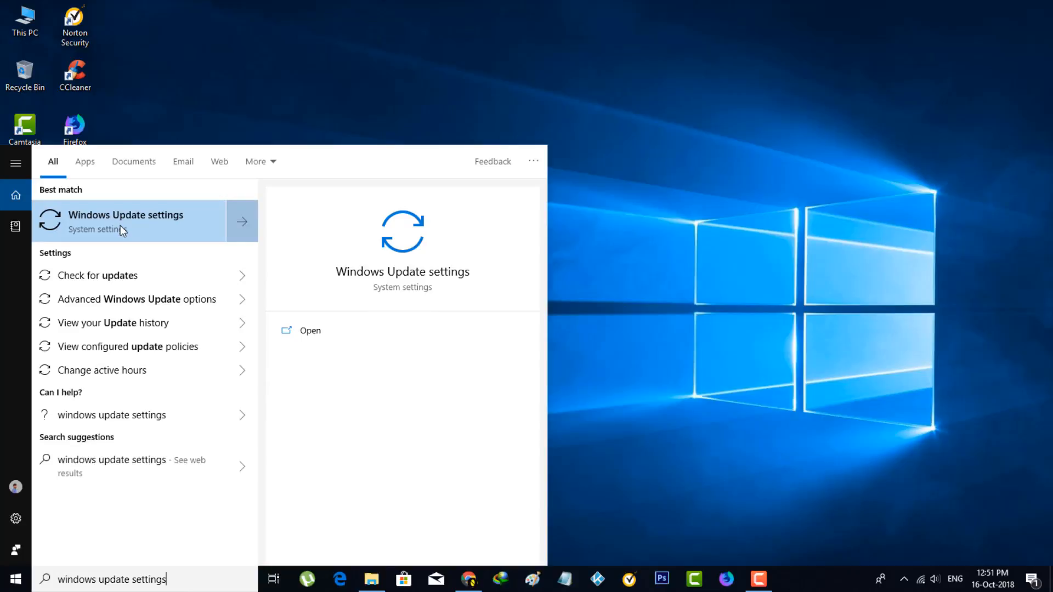
click(125, 220)
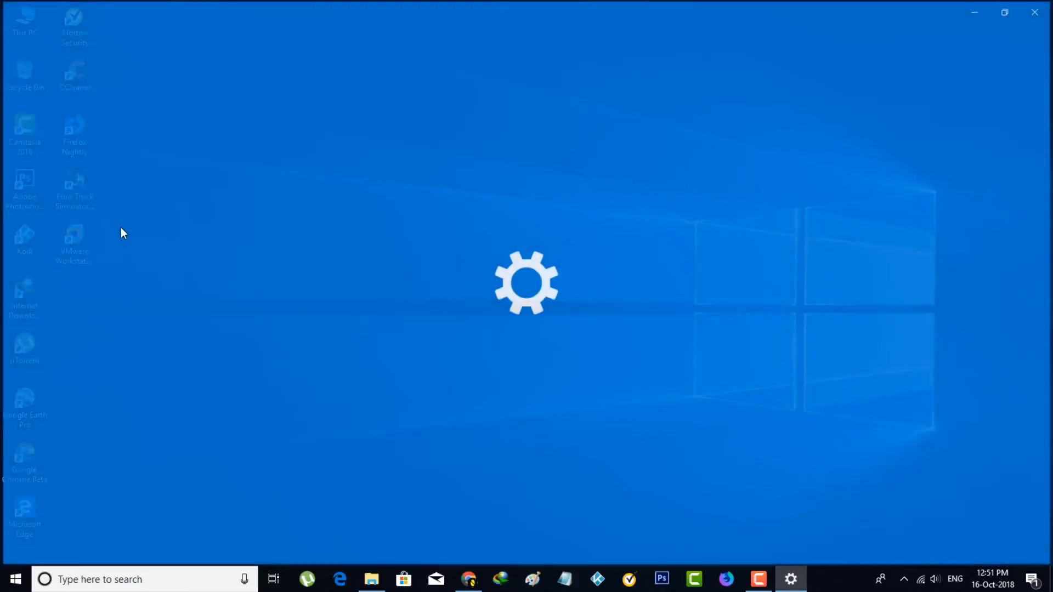
- Confirm Windows Update shows the PC as up to date, then close Settings
click(791, 579)
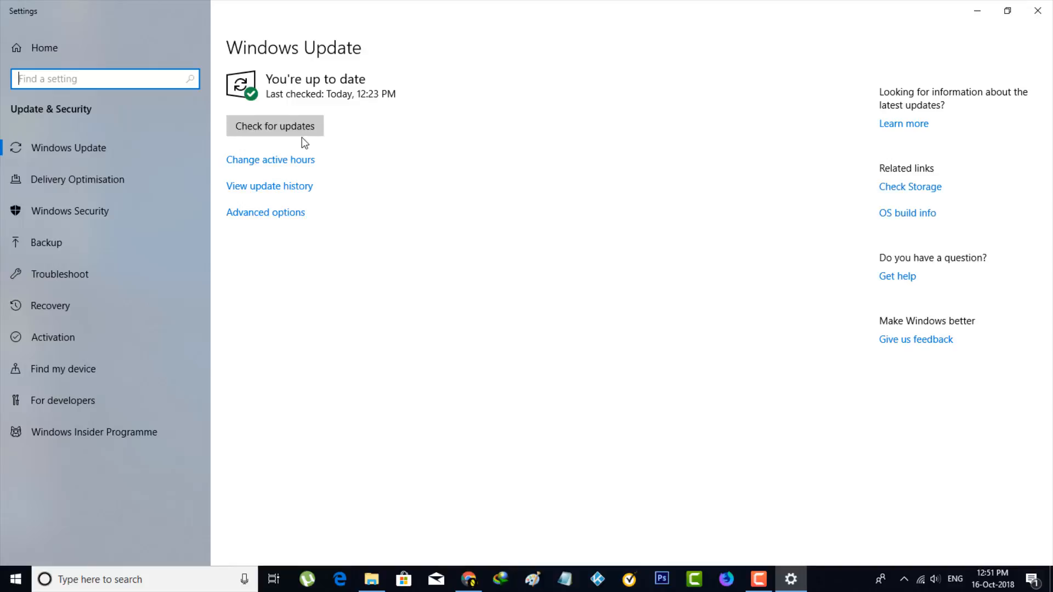
click(274, 126)
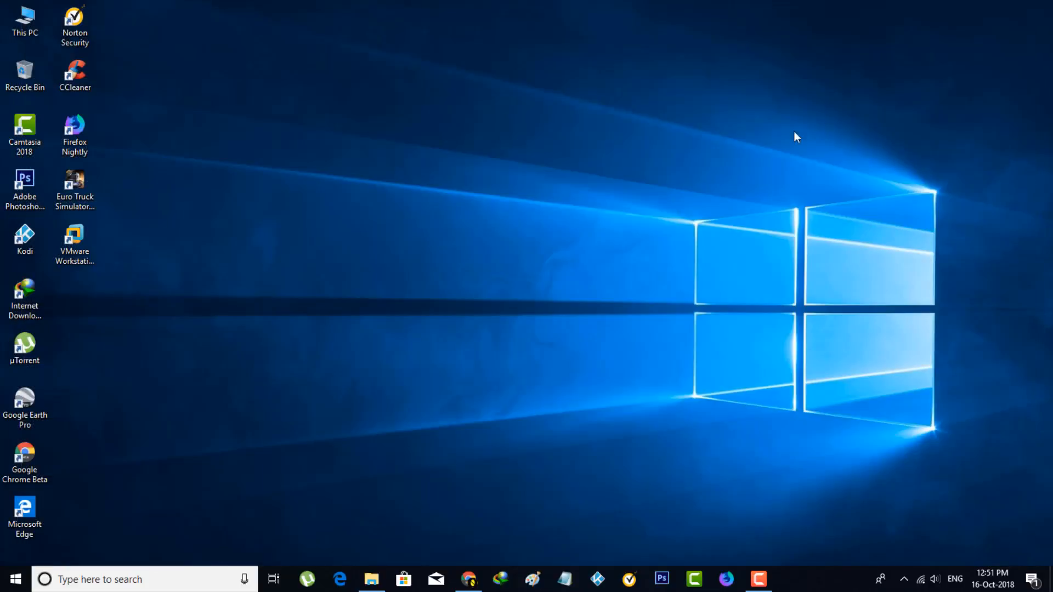
mouse_move(545, 100)
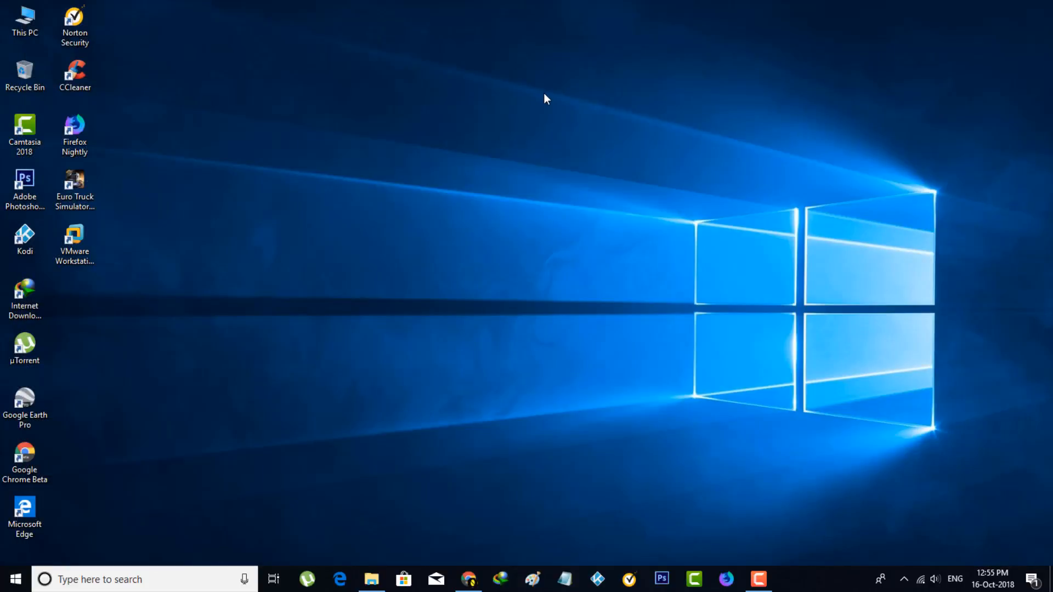
- Choose Personalise from the desktop's context menu to reach Personalisation settings
right_click(545, 100)
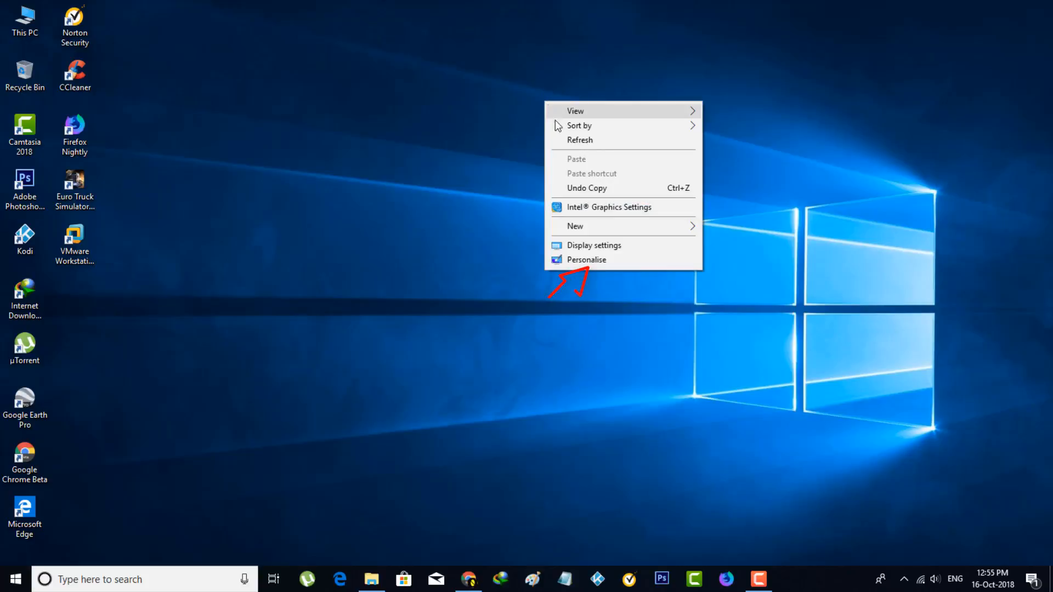
mouse_move(591, 263)
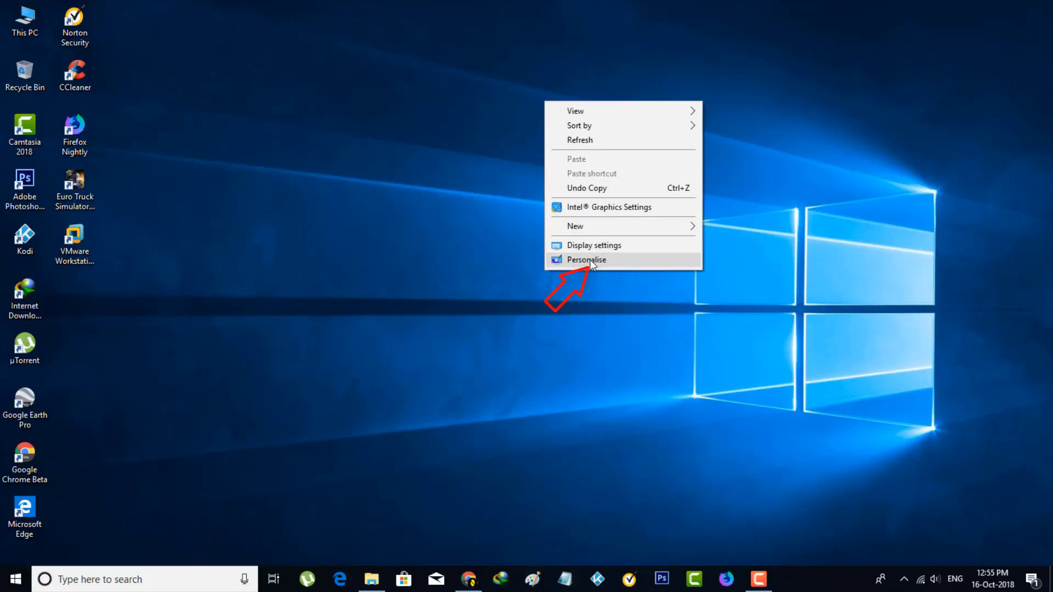
click(587, 260)
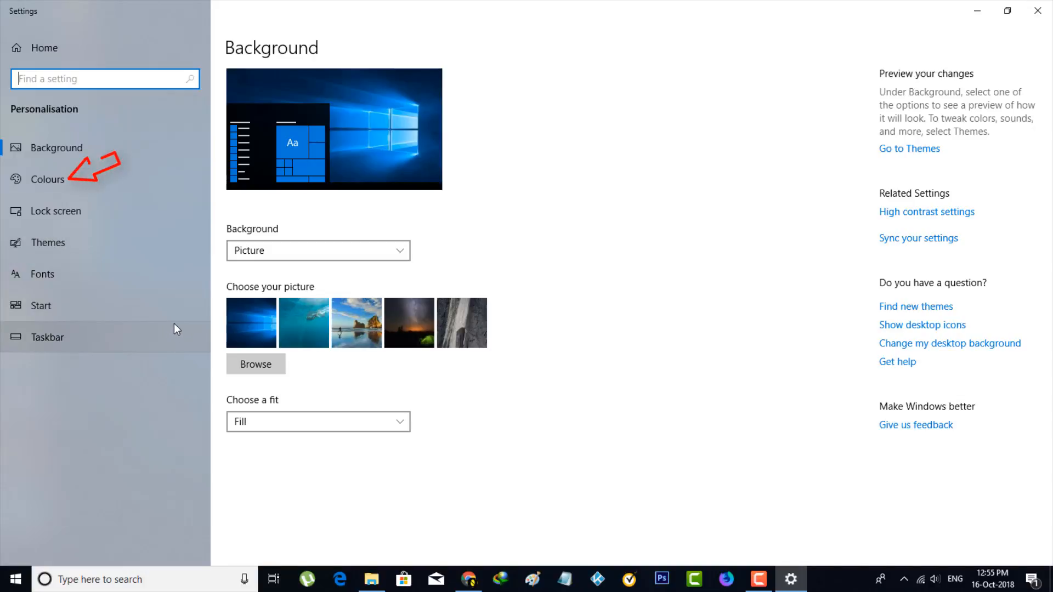
mouse_move(157, 190)
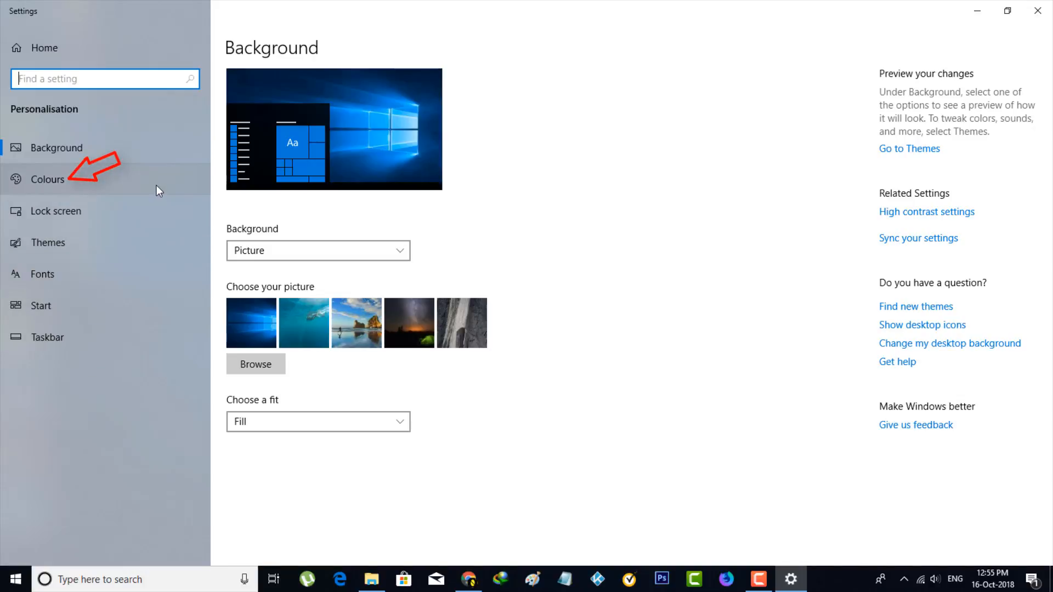
- Under Colours, set 'Choose your default app mode' to Dark
click(47, 179)
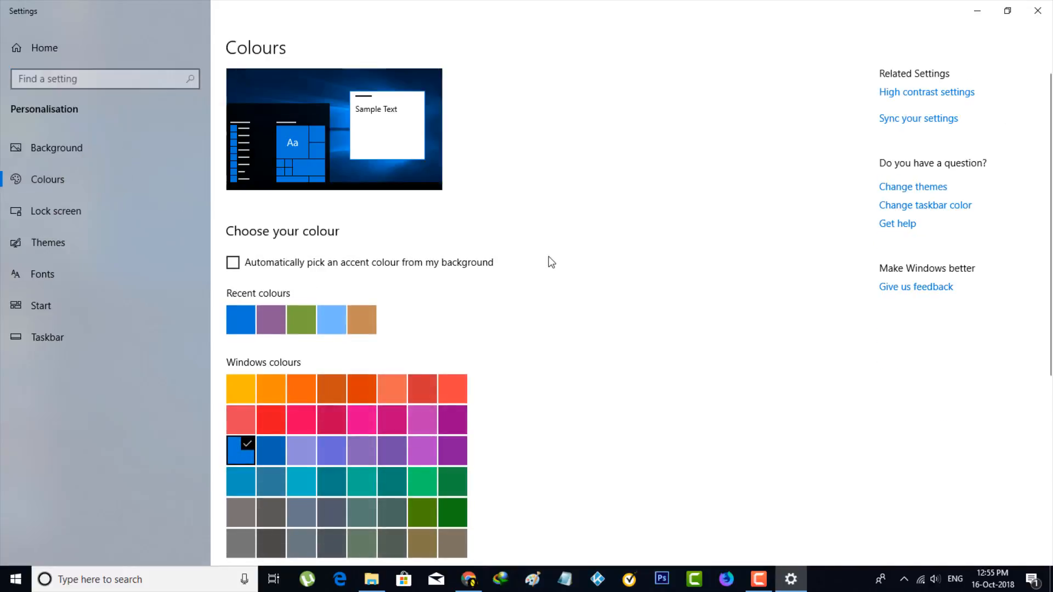
scroll(down, 3)
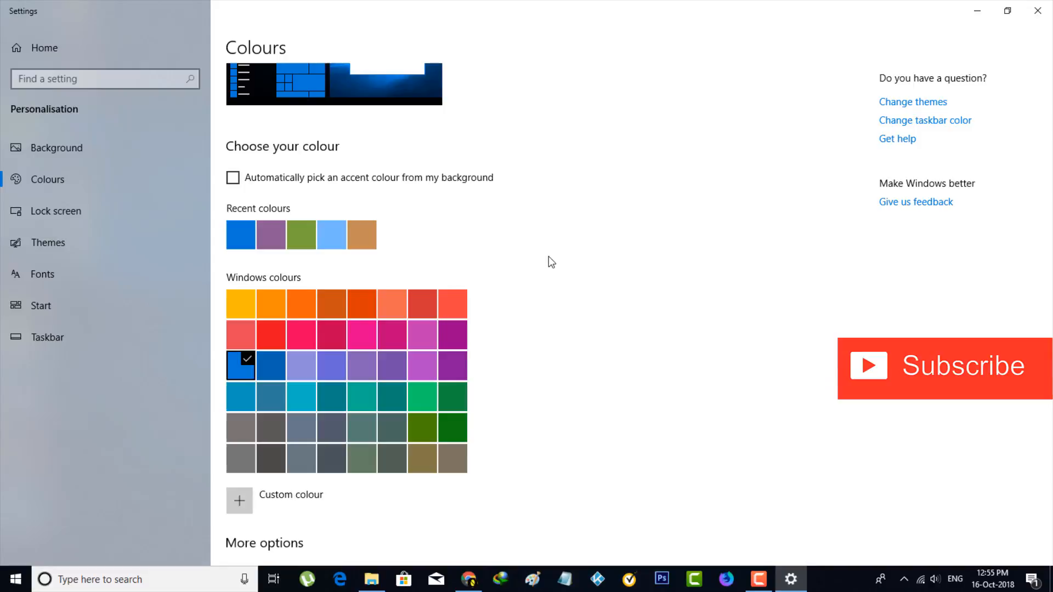
scroll(down, 3)
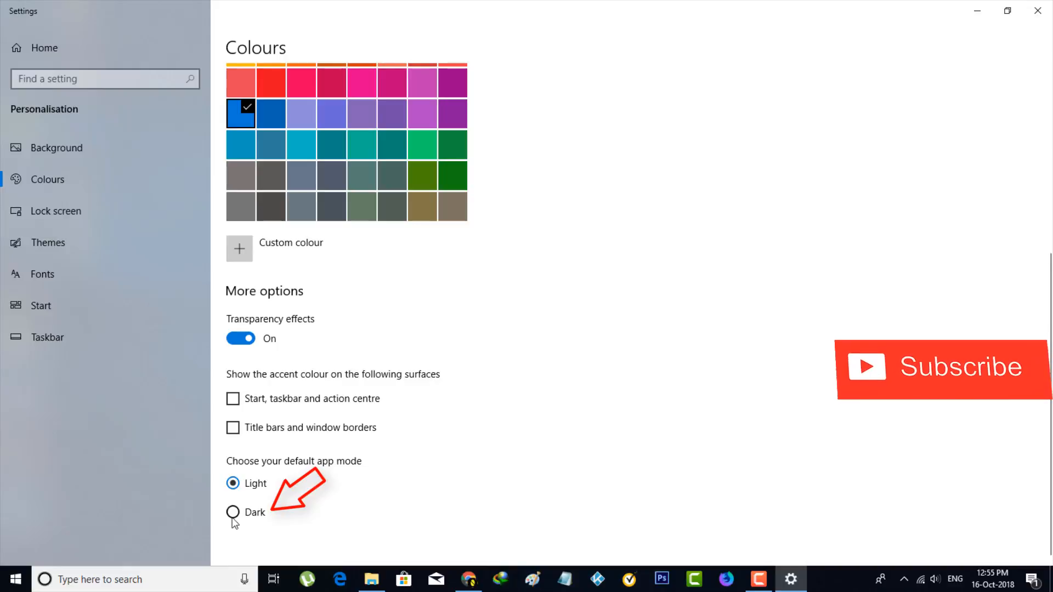
mouse_move(235, 519)
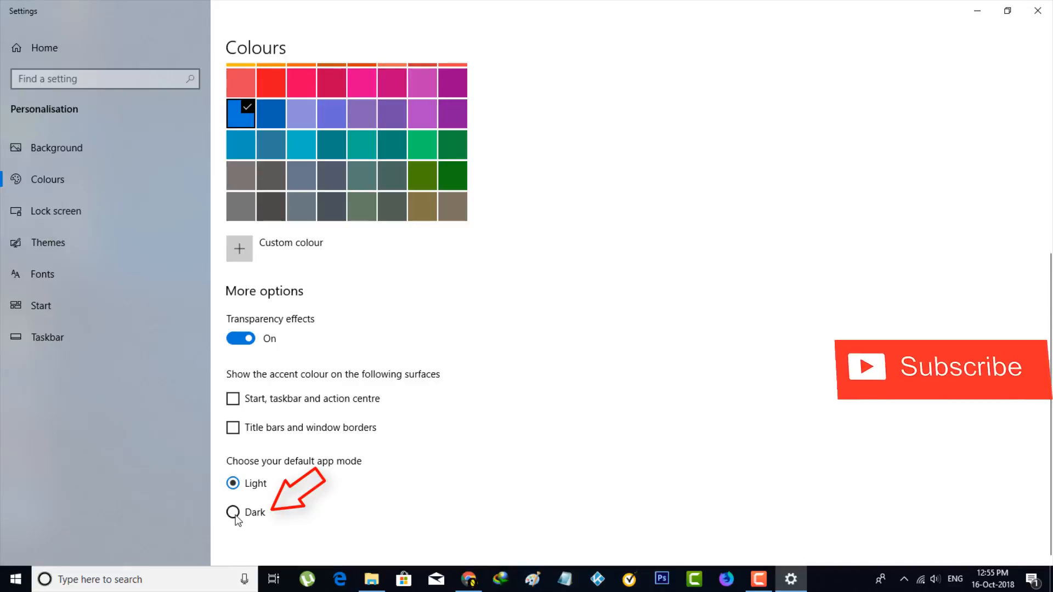
click(233, 512)
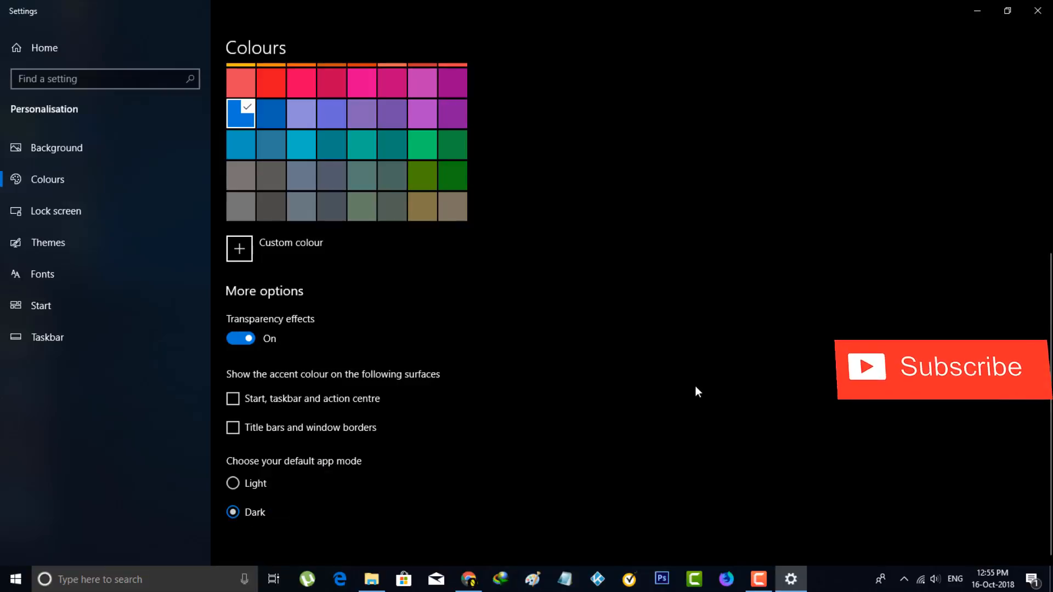
mouse_move(629, 309)
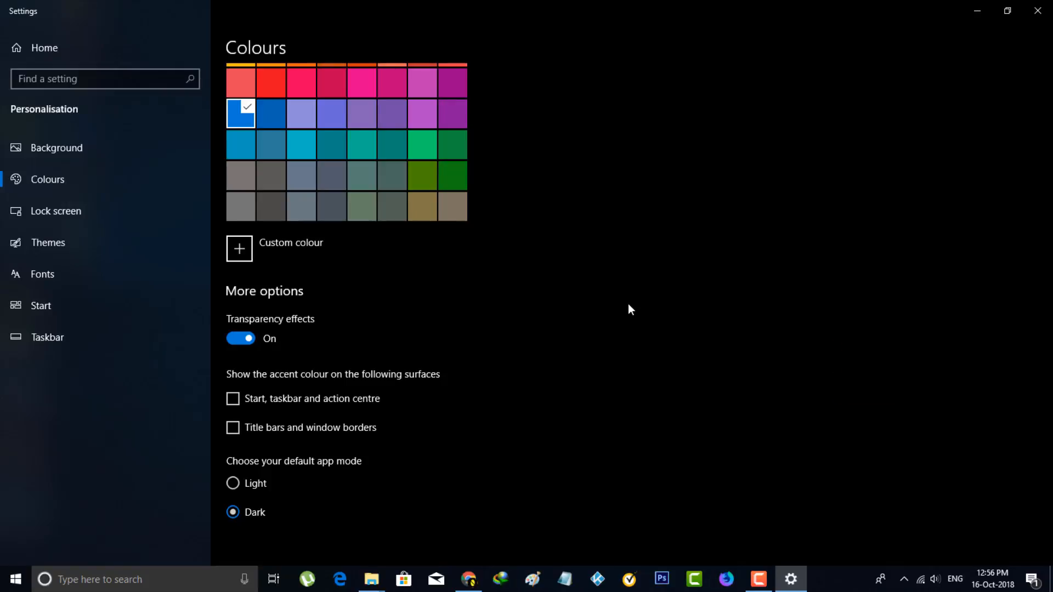
- Bring up File Explorer from the taskbar to view Quick access in the dark theme
click(370, 579)
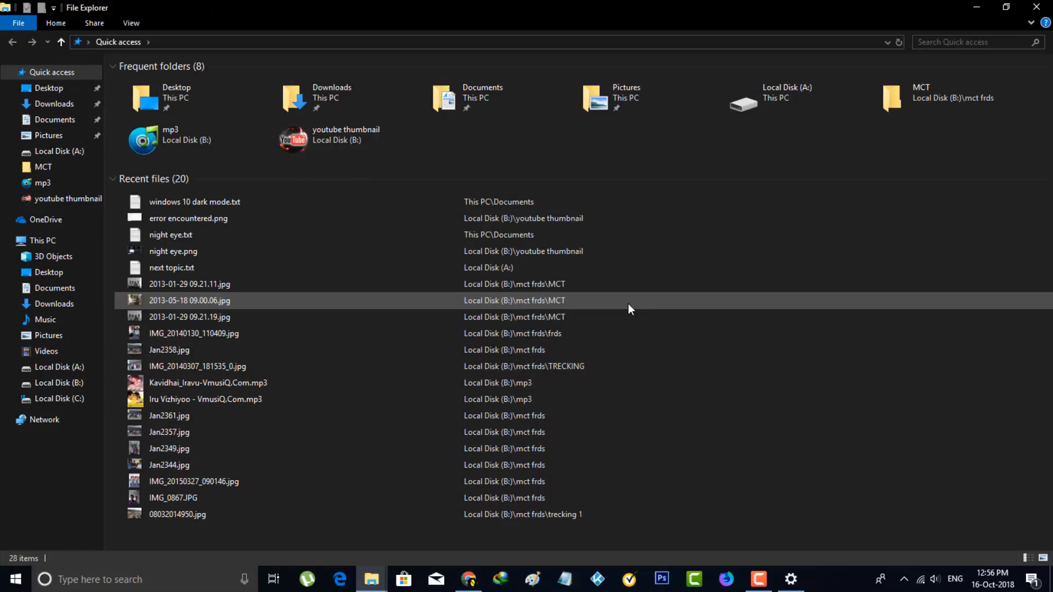